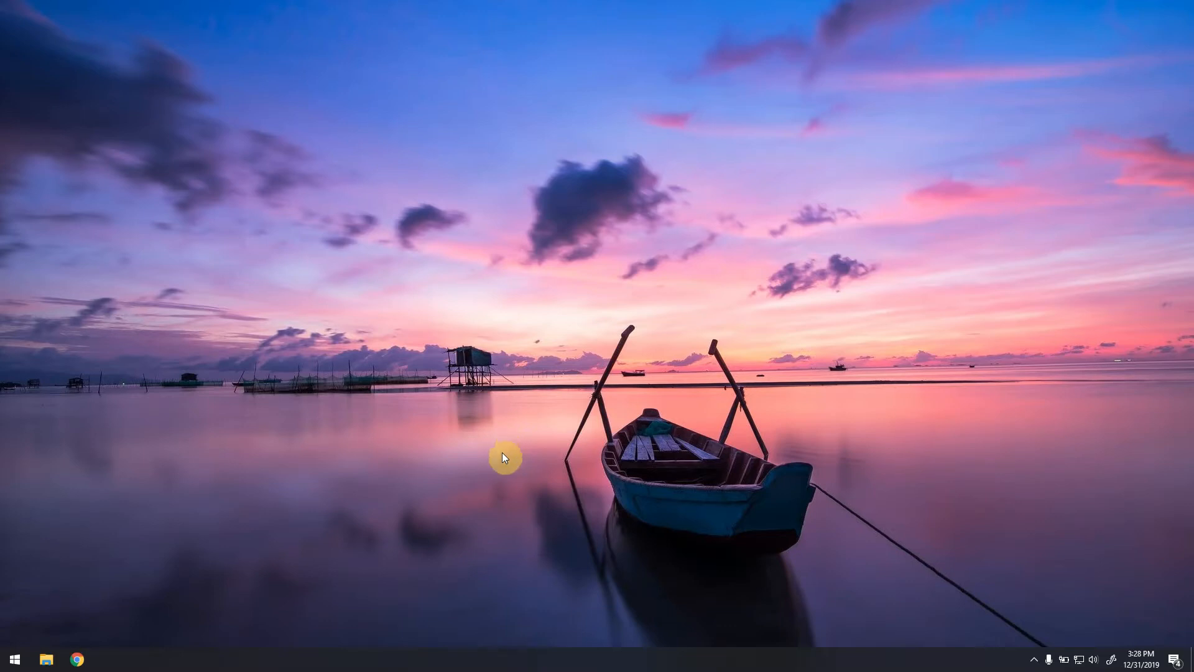
{"action": "mouse_move", "coordinate": [11, 658]}
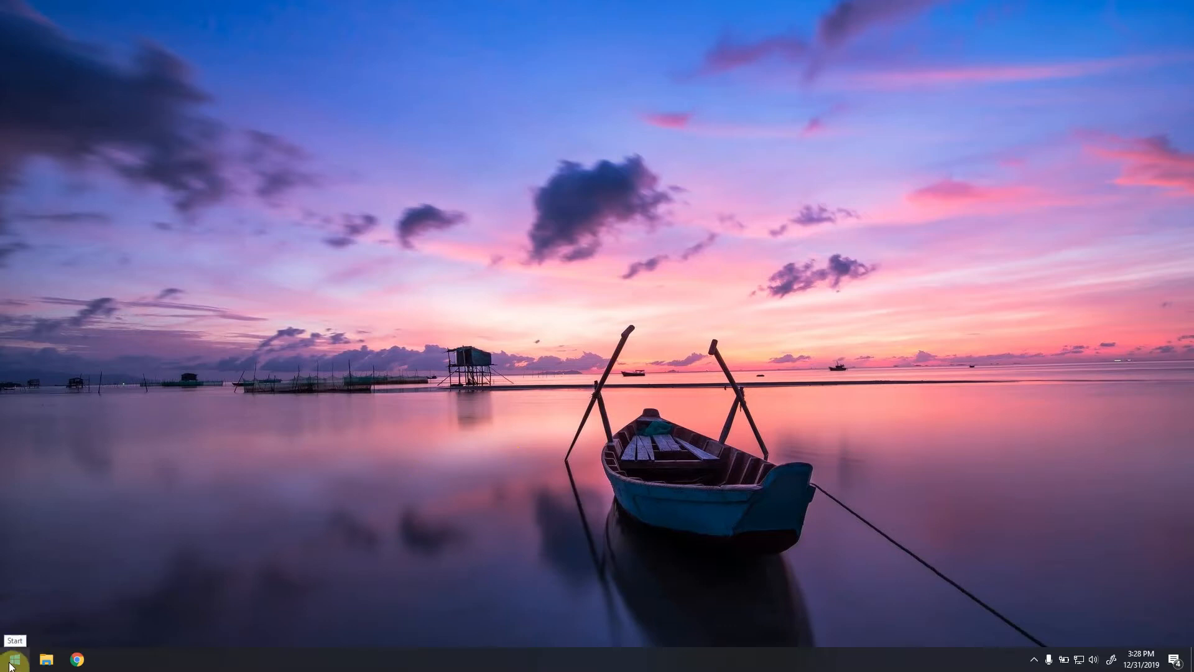
Go from Start through Settings and Update & Security to the Windows Security page
{"action": "left_click", "coordinate": [14, 658]}
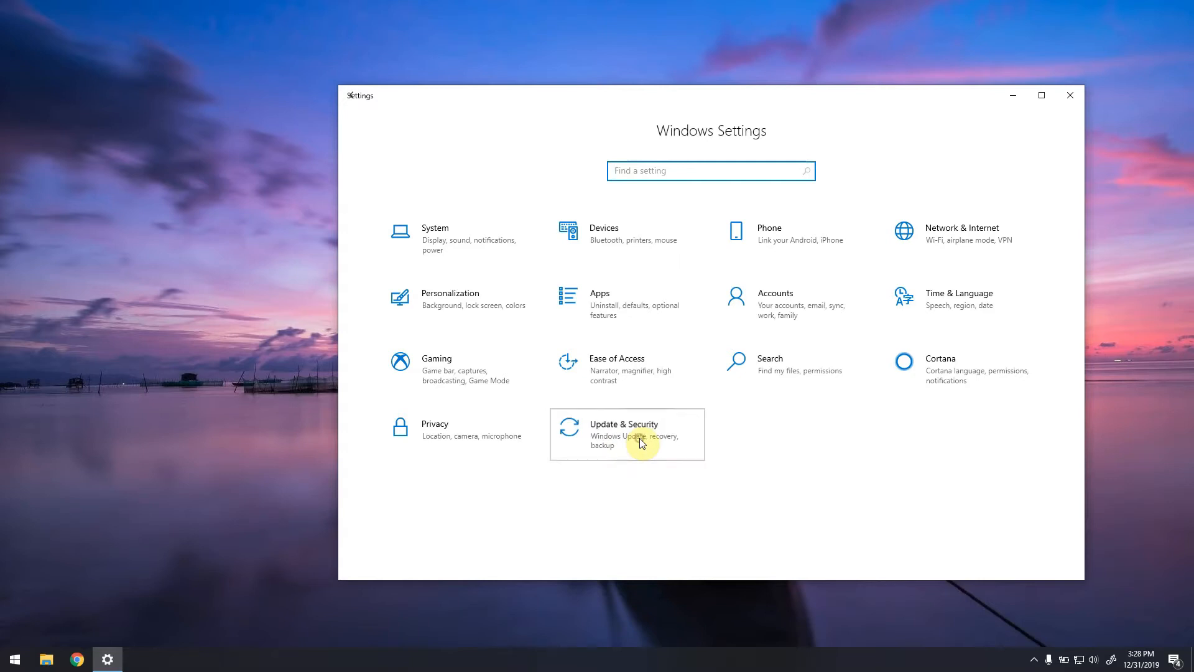
{"action": "left_click", "coordinate": [624, 434]}
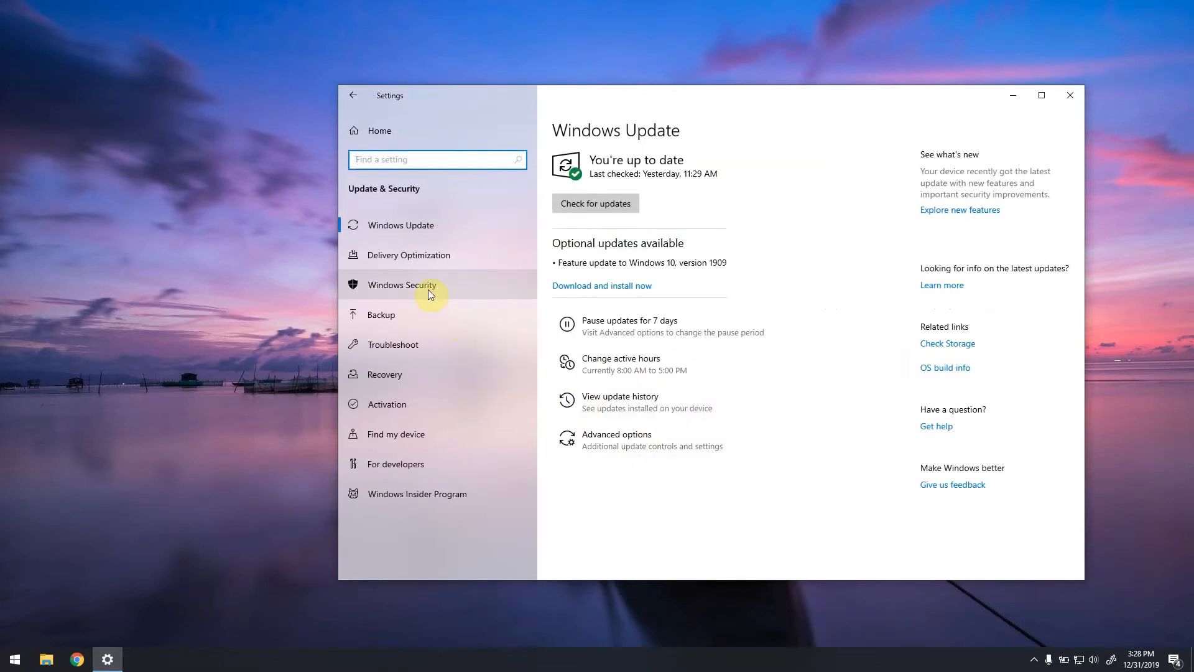
{"action": "left_click", "coordinate": [401, 284]}
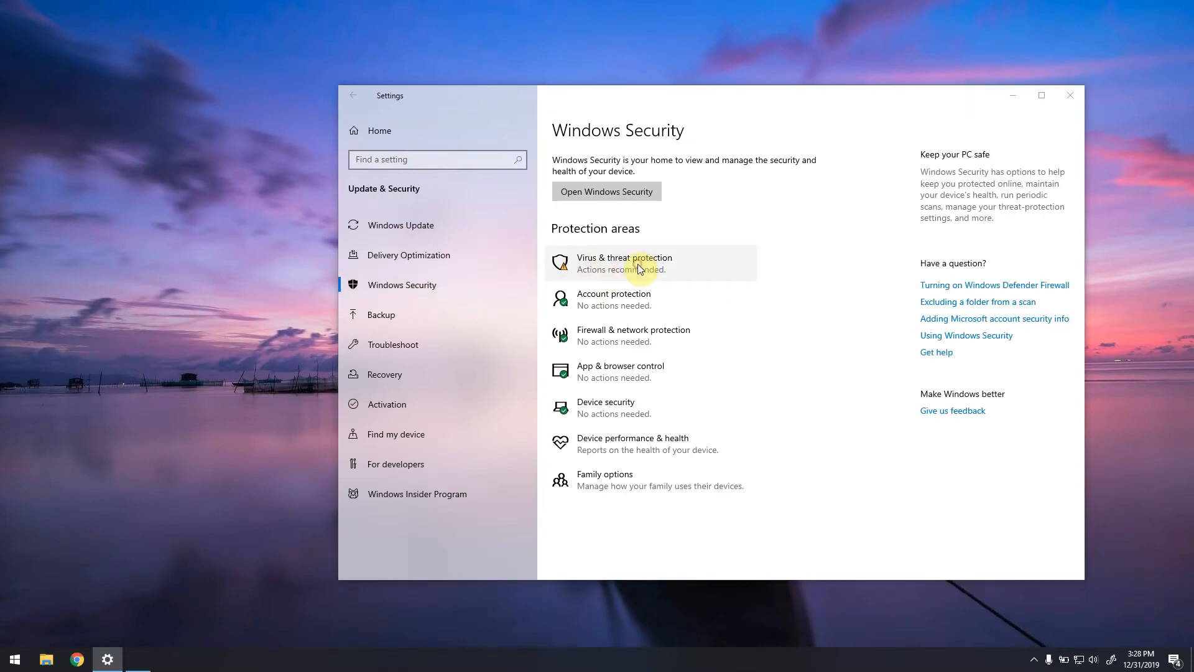
Open Virus & threat protection and its Manage settings page
{"action": "left_click", "coordinate": [625, 263]}
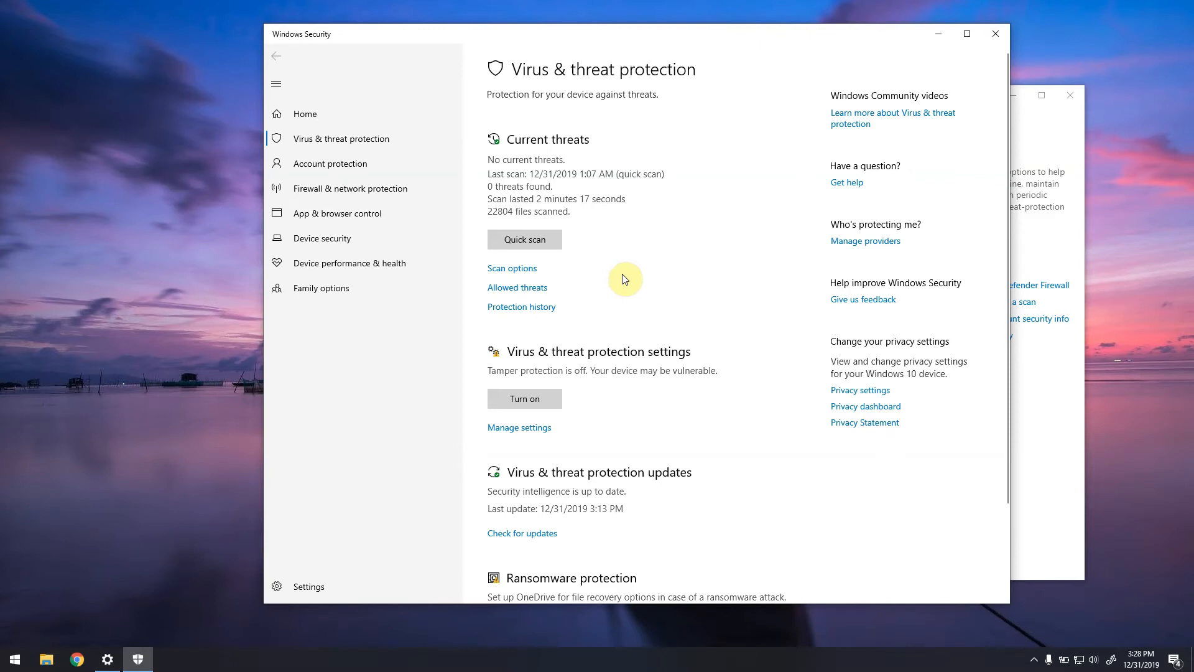
{"action": "mouse_move", "coordinate": [590, 359]}
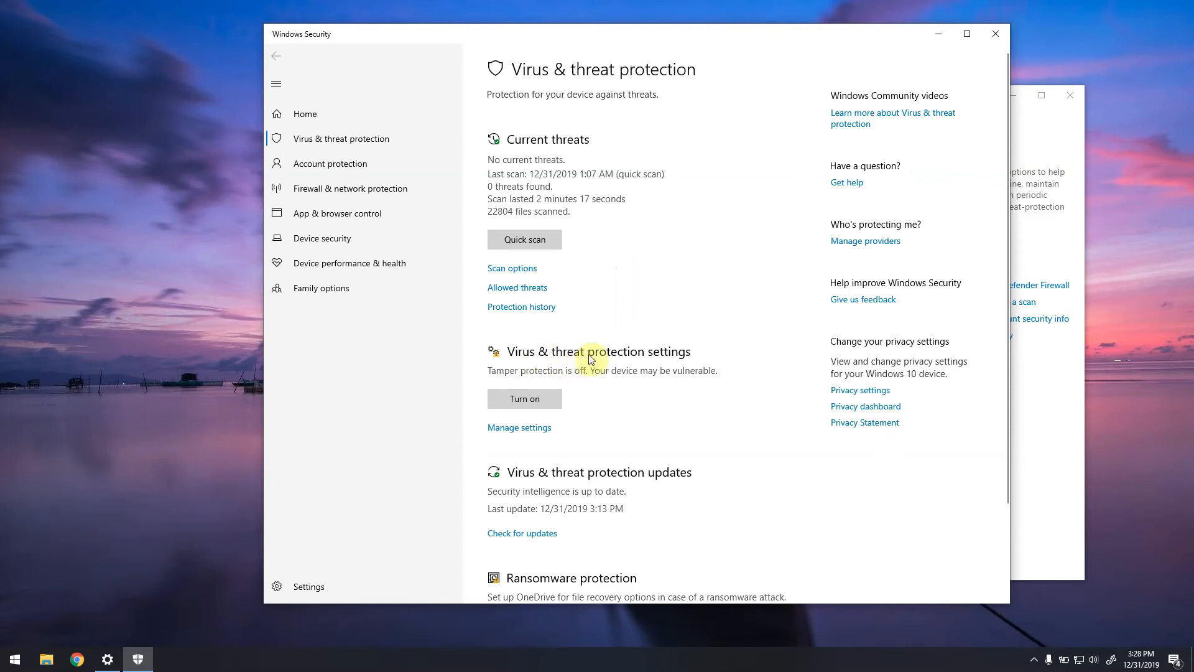
{"action": "mouse_move", "coordinate": [520, 428]}
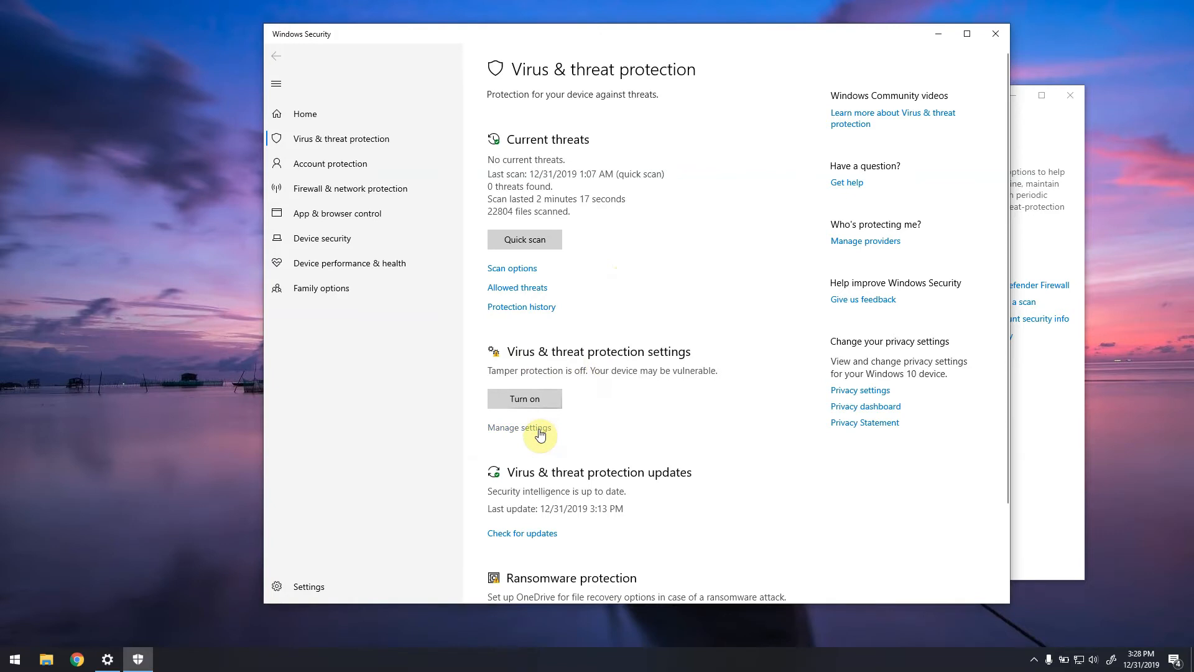
{"action": "left_click", "coordinate": [519, 427]}
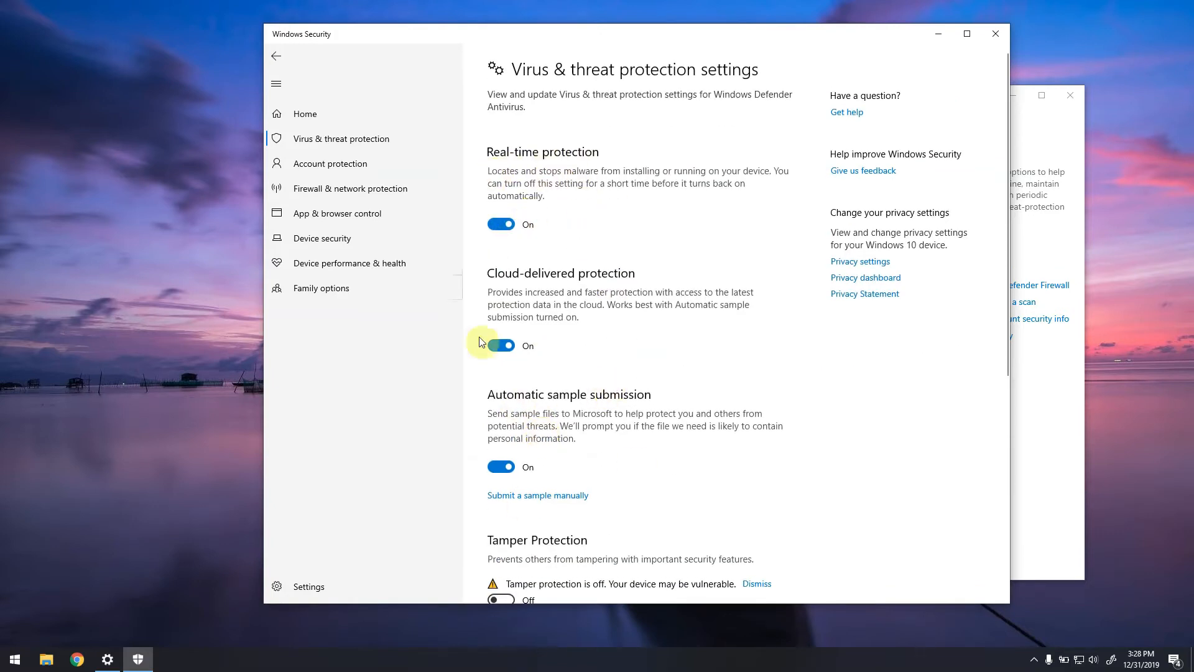
{"action": "mouse_move", "coordinate": [638, 220]}
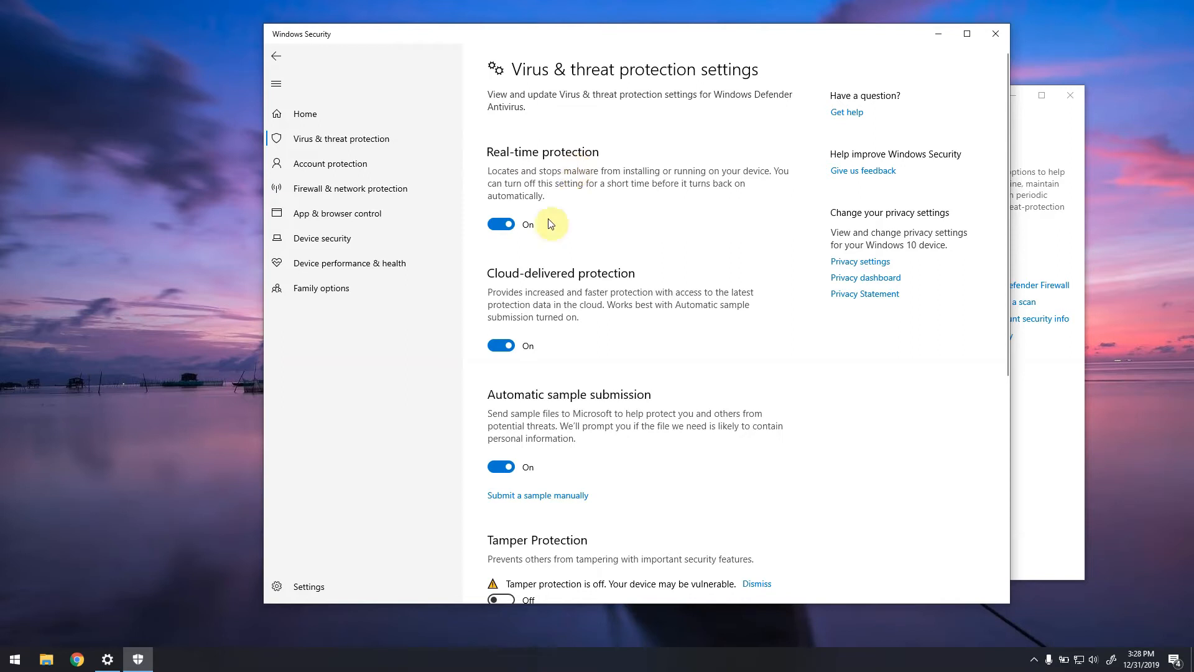
{"action": "mouse_move", "coordinate": [534, 236]}
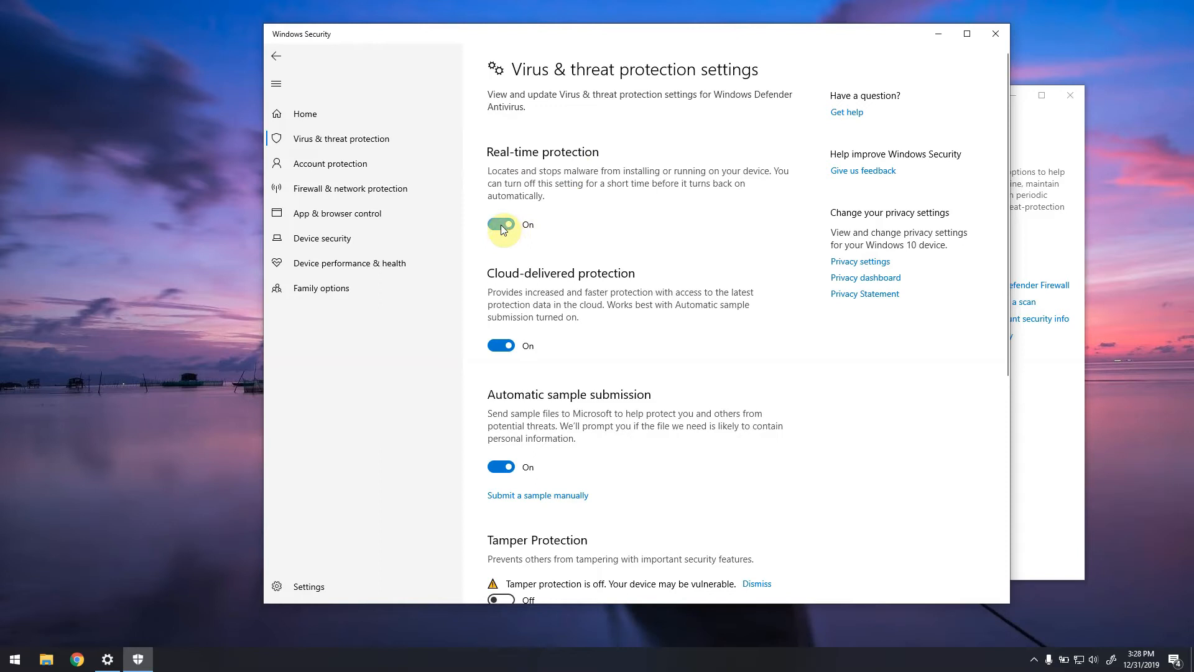
Switch the Real-time protection toggle to Off
{"action": "left_click", "coordinate": [501, 224]}
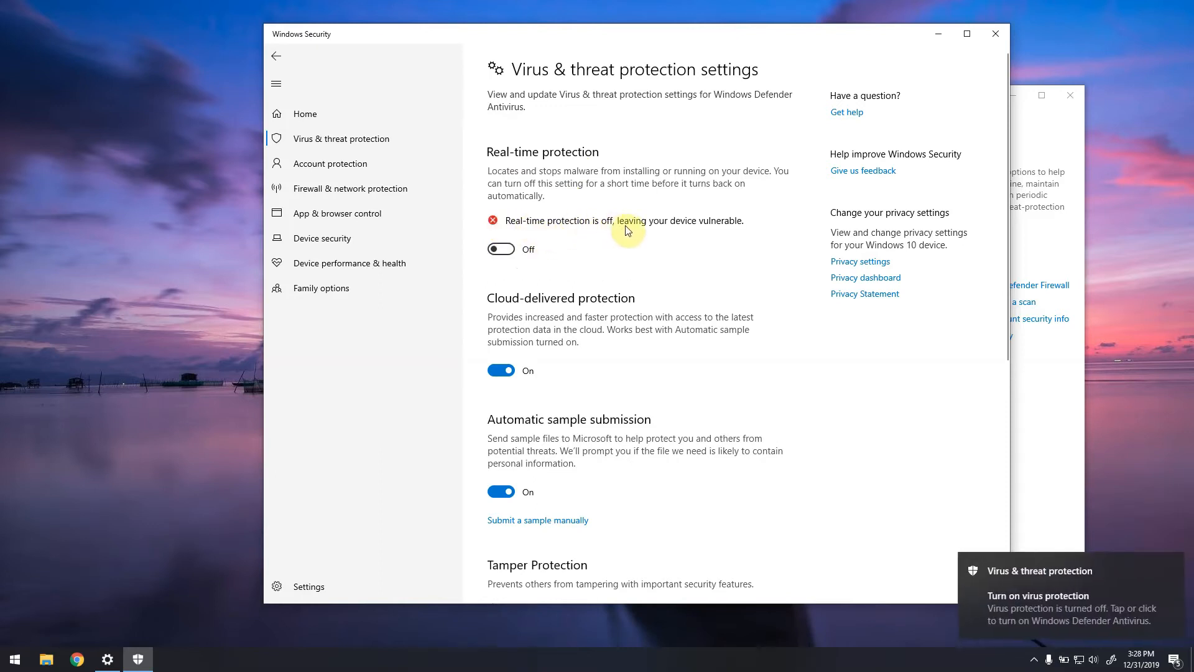
{"action": "mouse_move", "coordinate": [813, 437]}
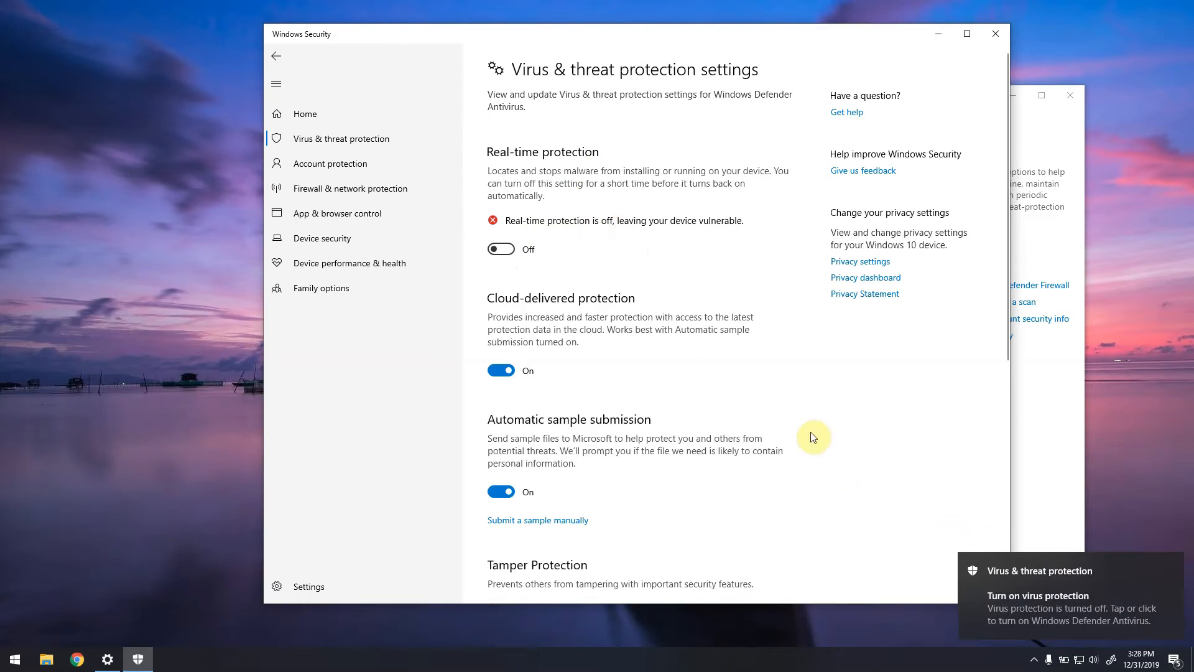
{"action": "mouse_move", "coordinate": [695, 293]}
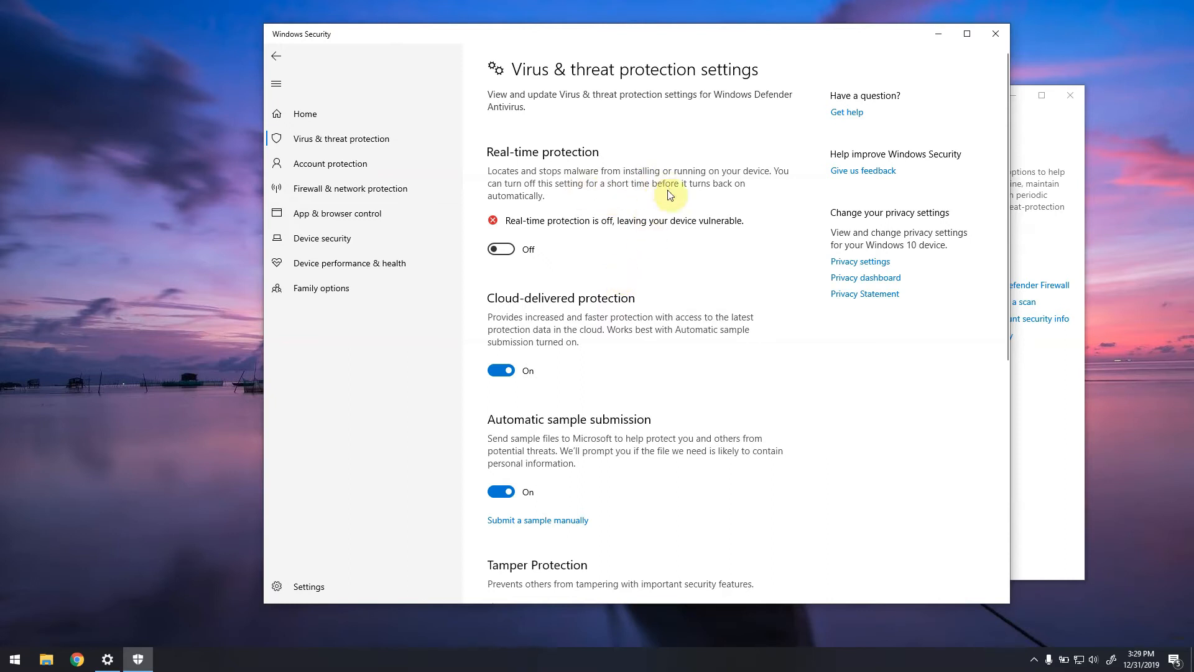
{"action": "mouse_move", "coordinate": [566, 252]}
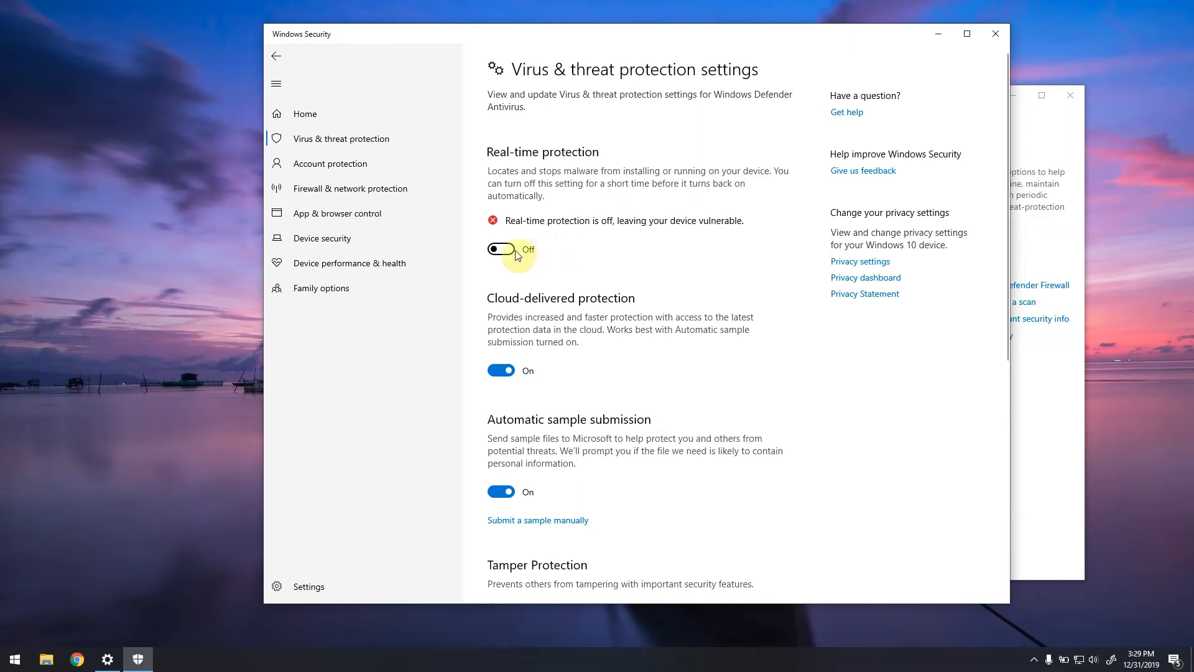
{"action": "mouse_move", "coordinate": [584, 251]}
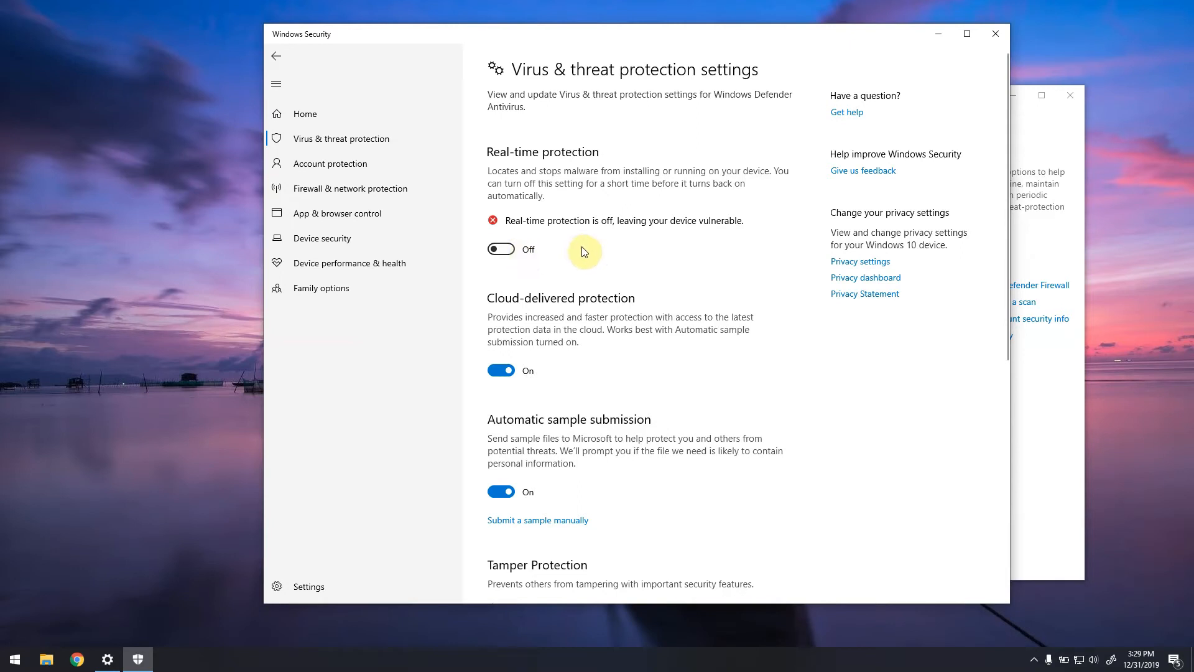
{"action": "mouse_move", "coordinate": [594, 250]}
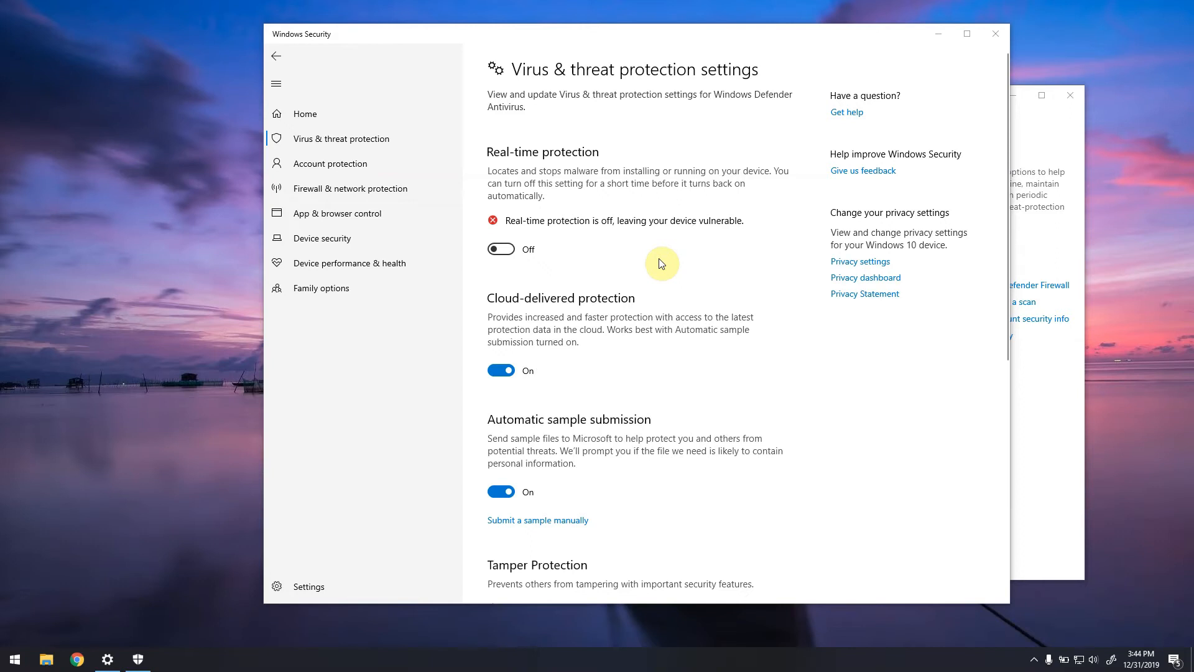
Open Add or remove exclusions and start adding a single-file exclusion
{"action": "scroll", "scroll_direction": "down", "scroll_amount": 3}
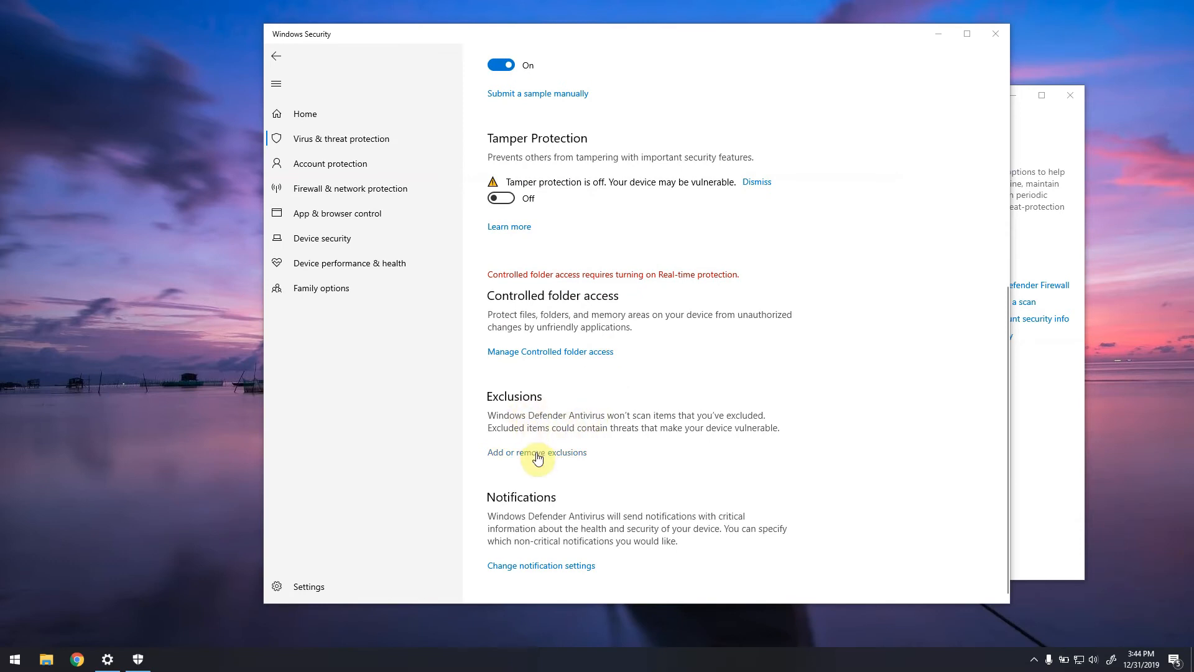
{"action": "left_click", "coordinate": [537, 451]}
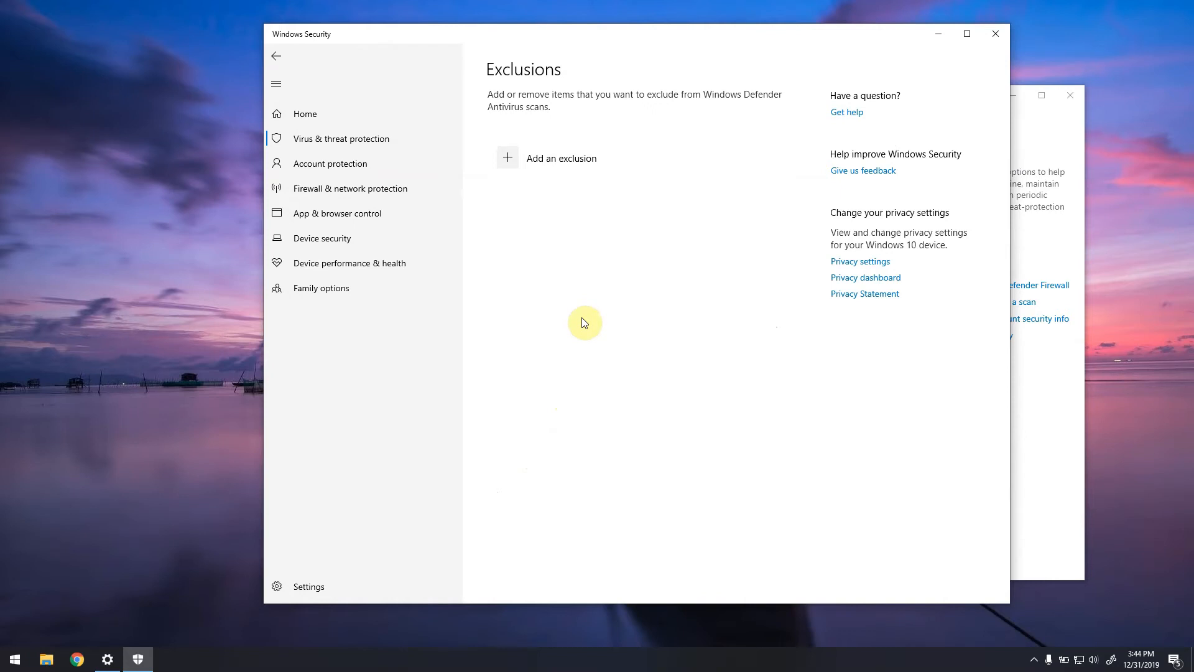
{"action": "left_click", "coordinate": [561, 158]}
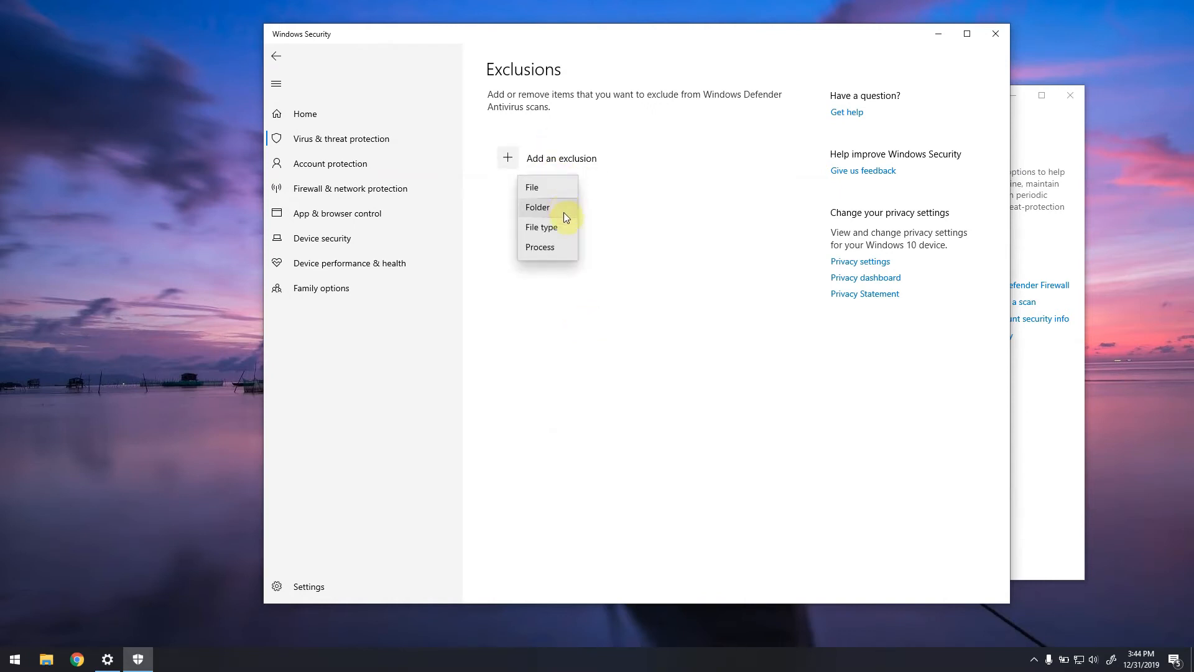
{"action": "mouse_move", "coordinate": [550, 258]}
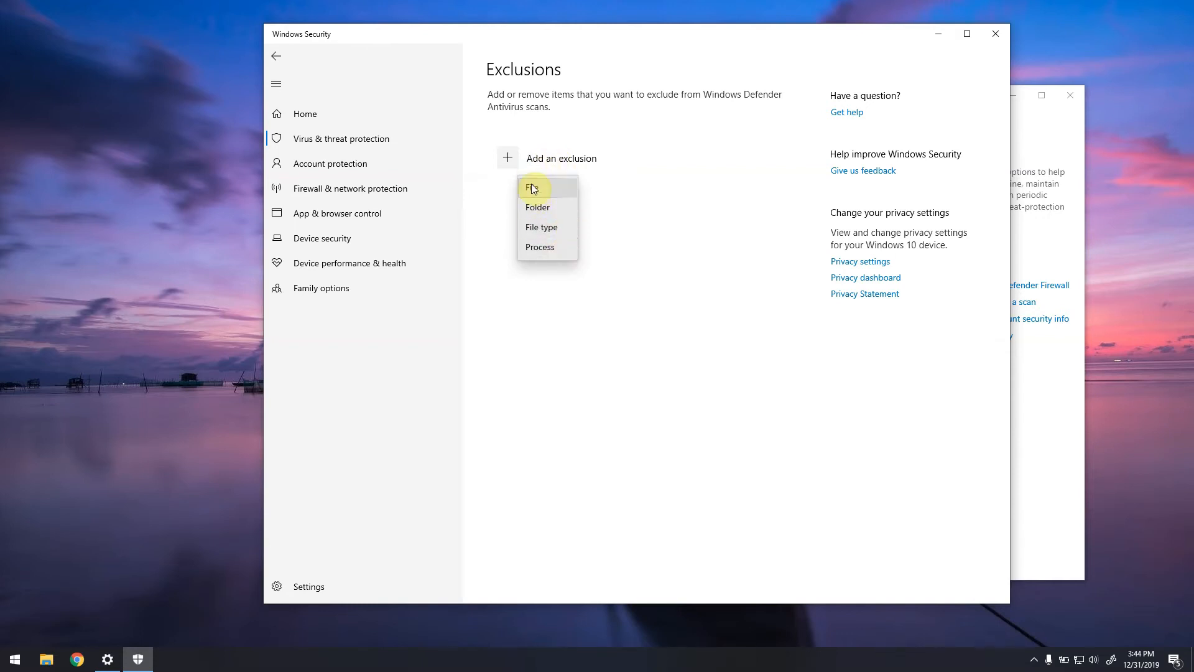
{"action": "left_click", "coordinate": [529, 187]}
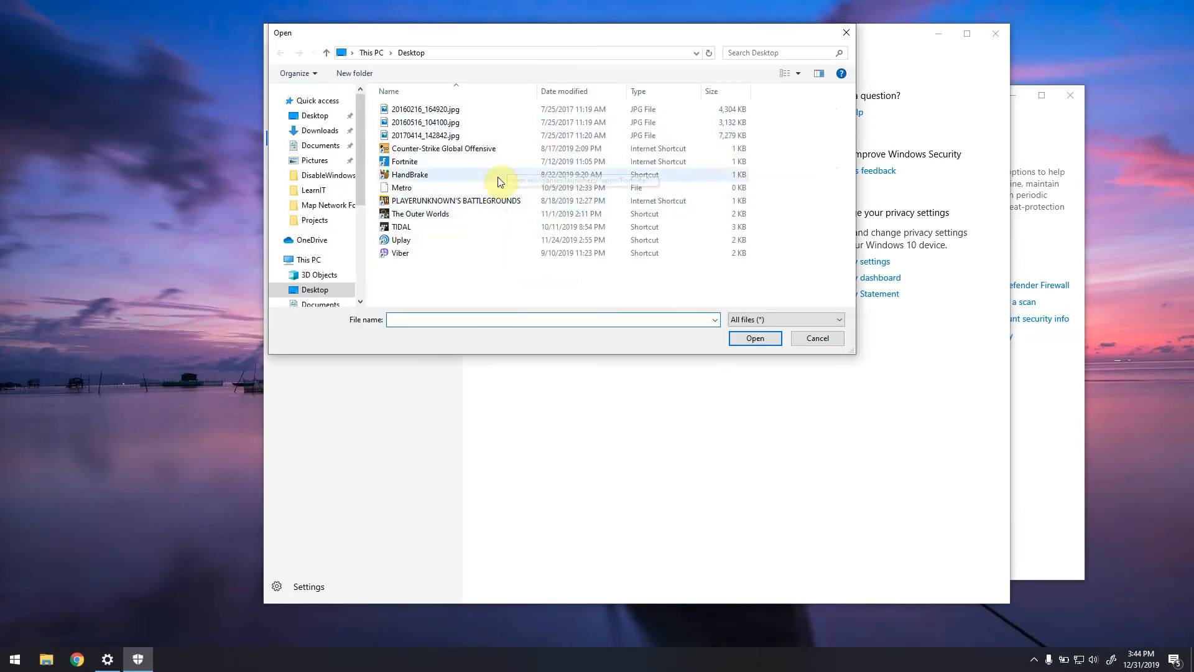
{"action": "left_click", "coordinate": [817, 337]}
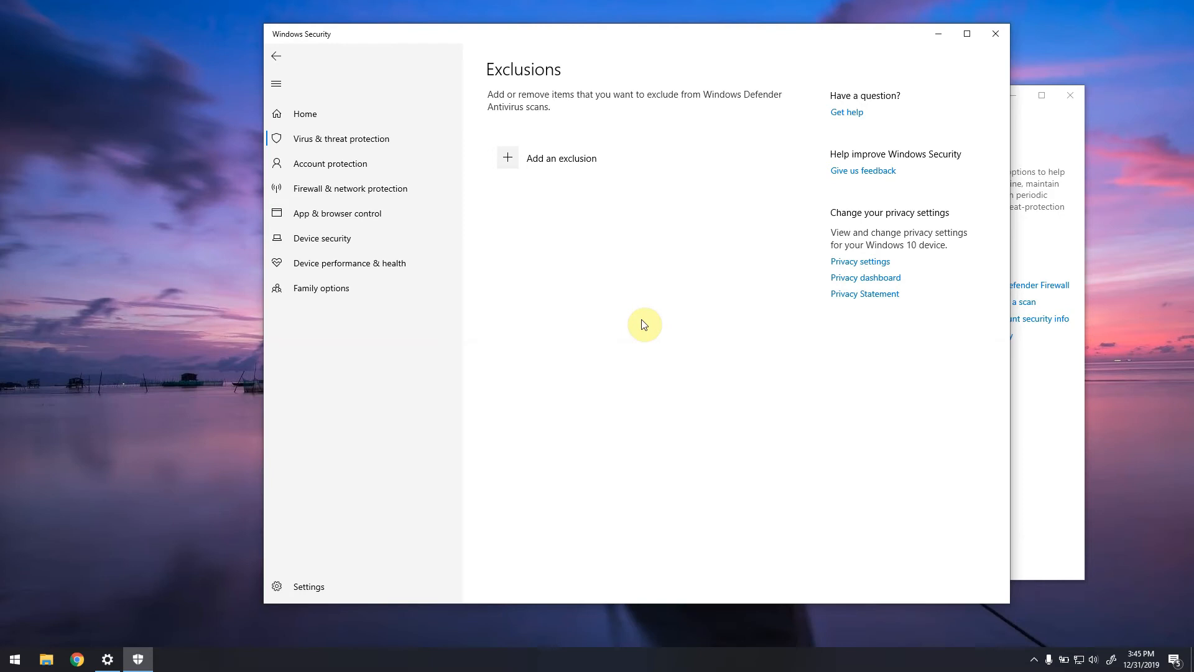
{"action": "mouse_move", "coordinate": [659, 318]}
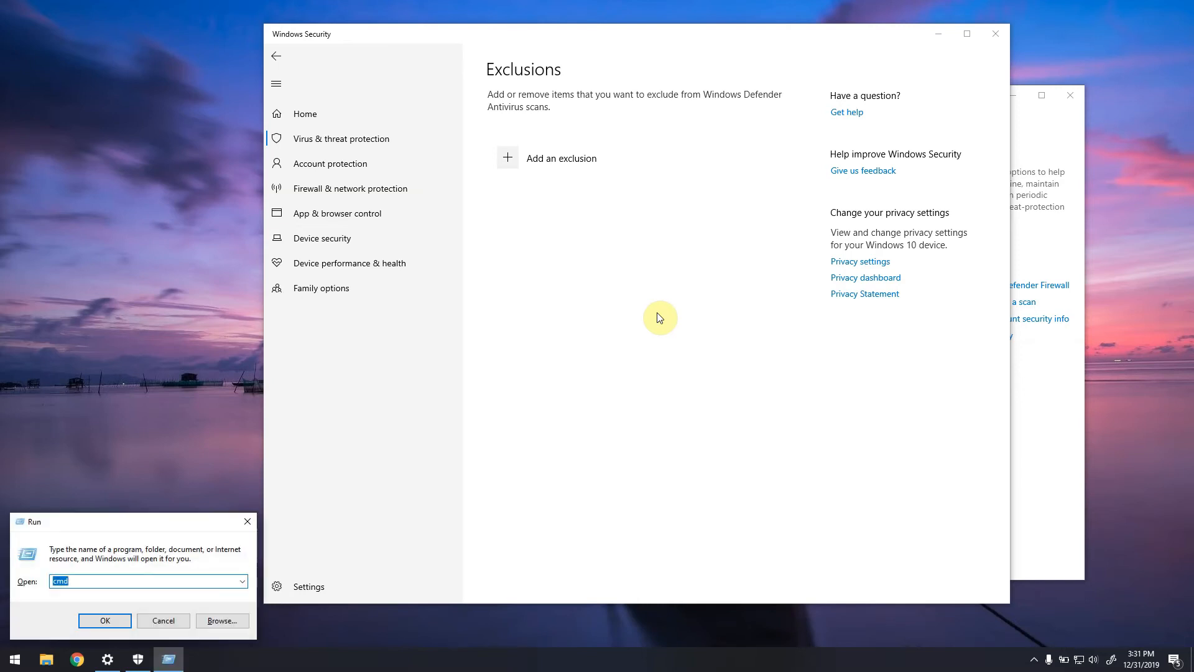
Launch Registry Editor and expand HKEY_LOCAL_MACHINE and SOFTWARE
{"action": "type", "text": "regedit"}
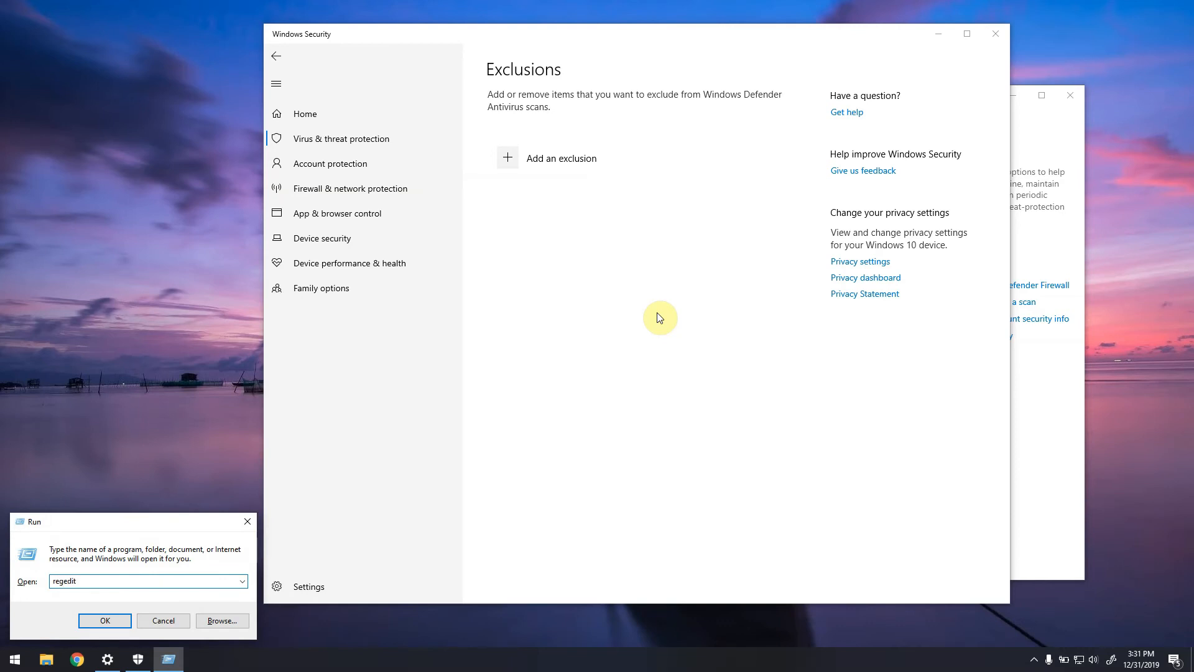
{"action": "left_click", "coordinate": [105, 620]}
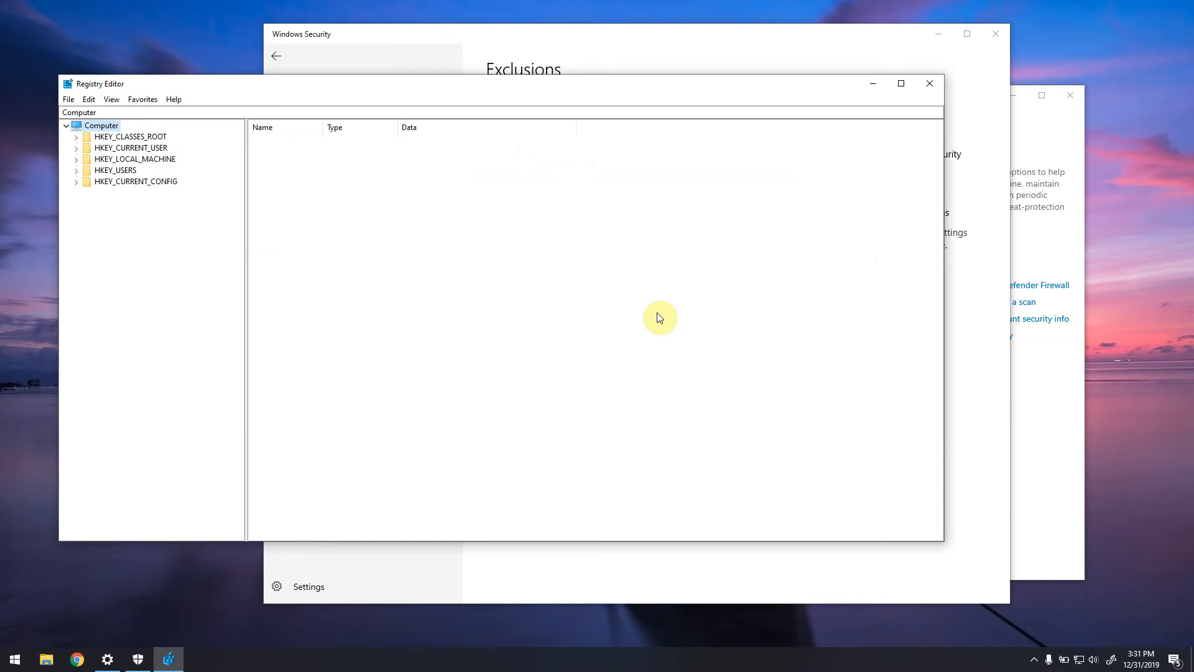
{"action": "mouse_move", "coordinate": [79, 176]}
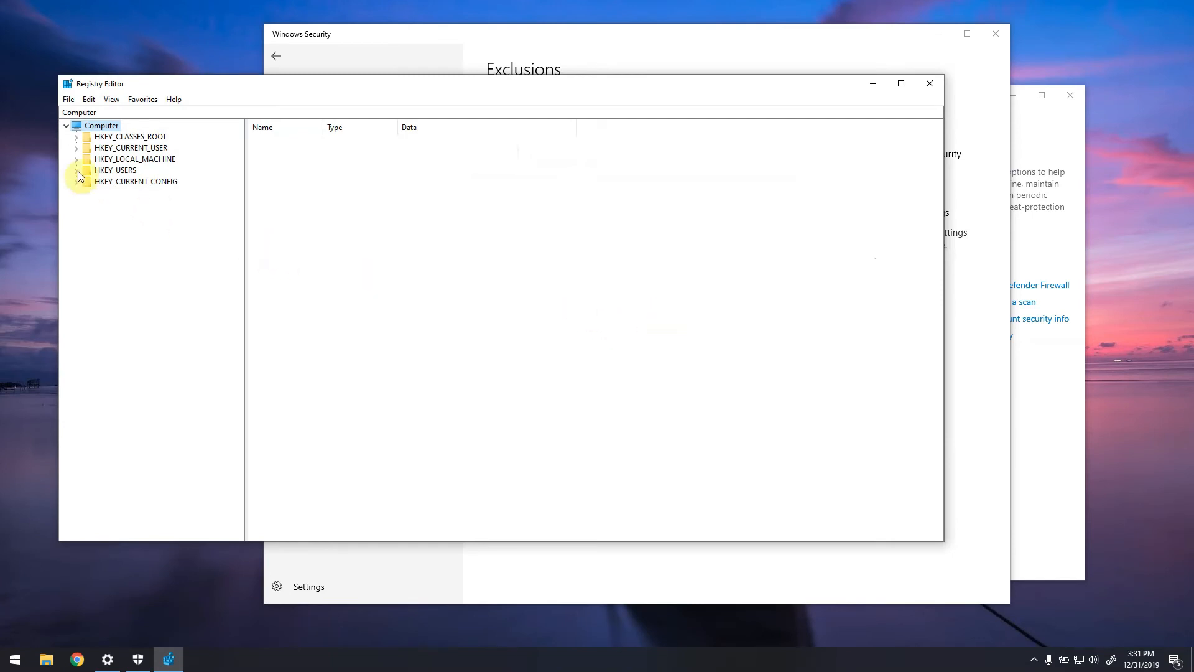
{"action": "left_click", "coordinate": [135, 158]}
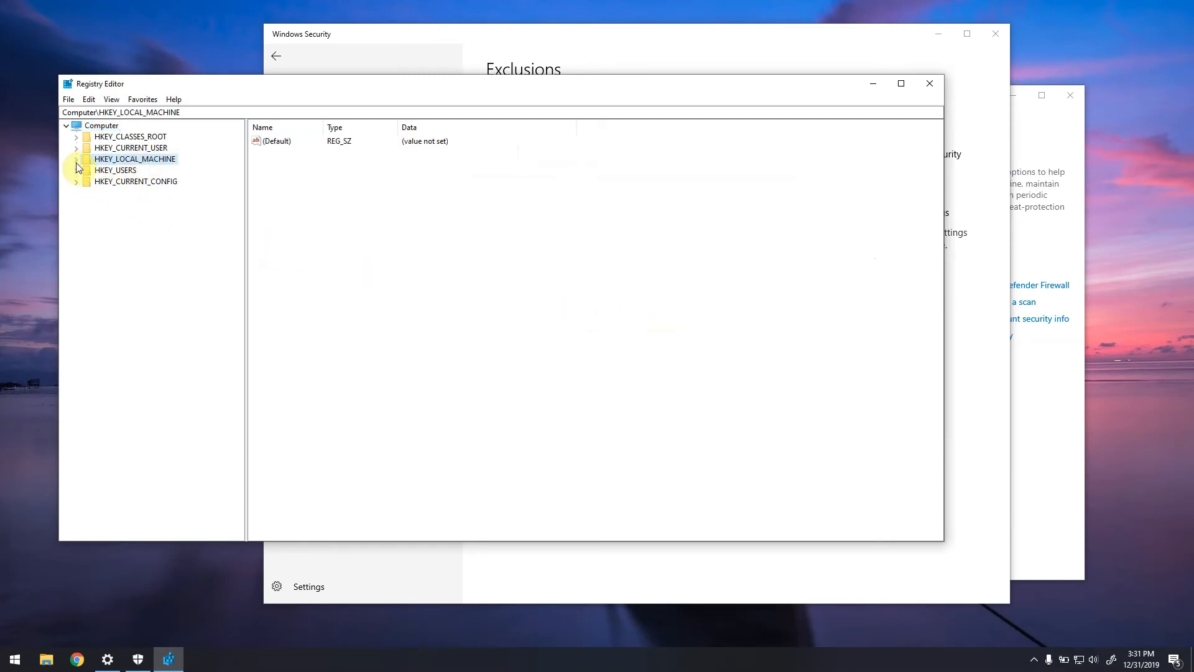
{"action": "left_click", "coordinate": [76, 158]}
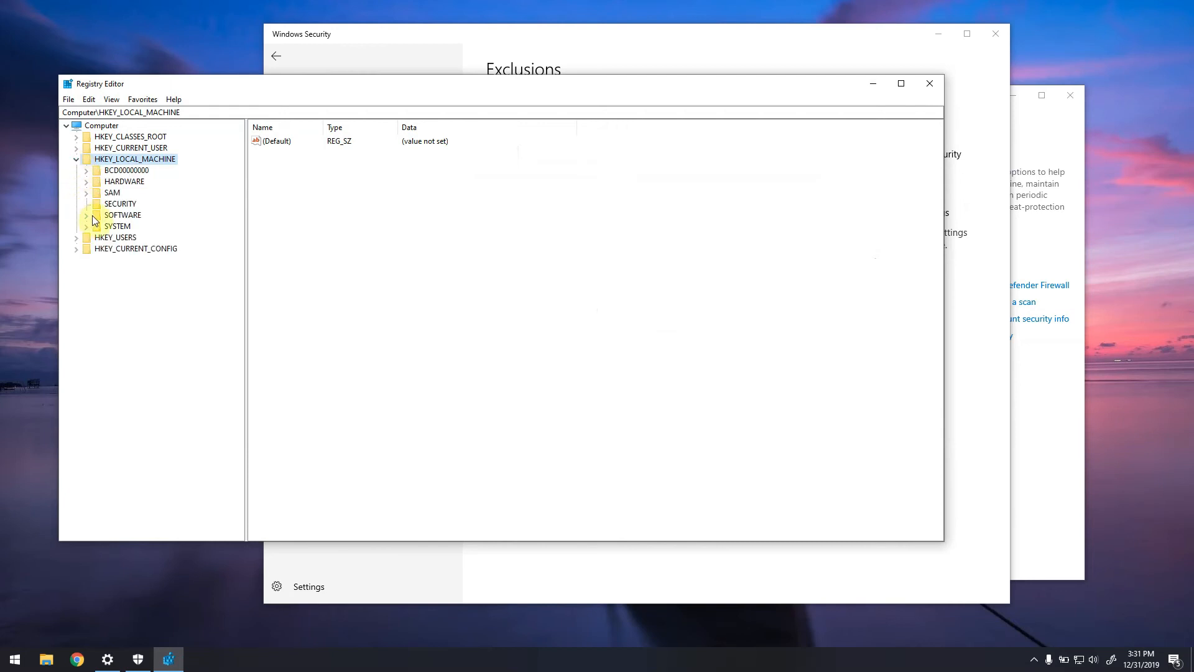
{"action": "left_click", "coordinate": [86, 214]}
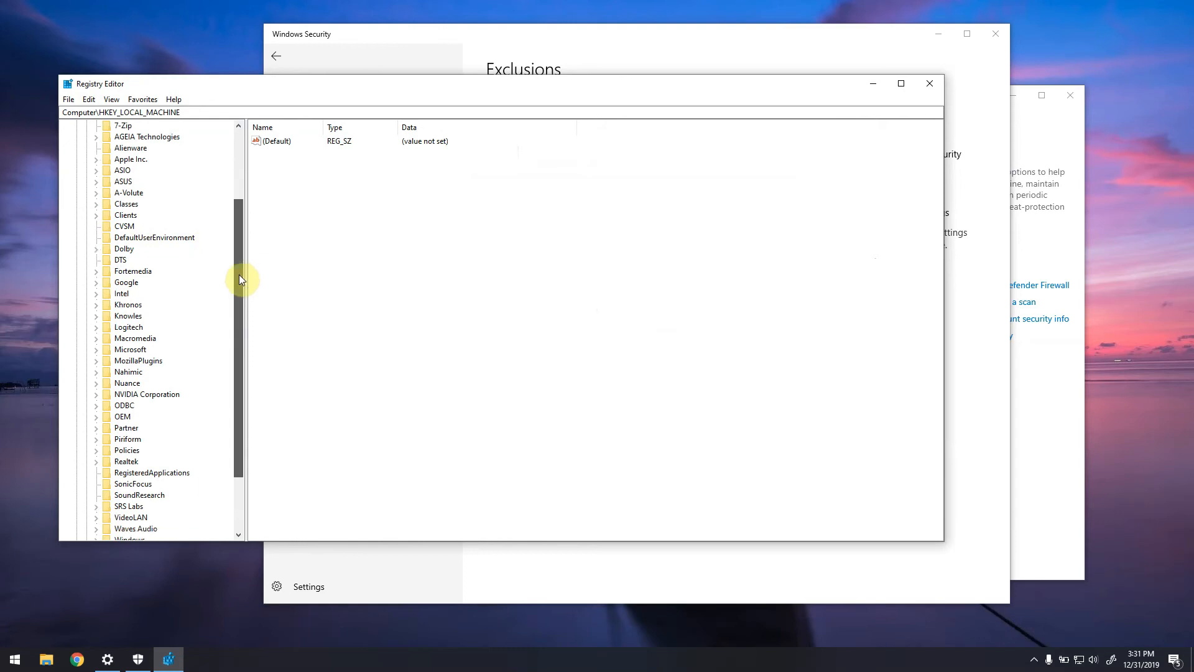
Expand Policies > Microsoft and select the Windows Defender key
{"action": "left_click", "coordinate": [126, 449]}
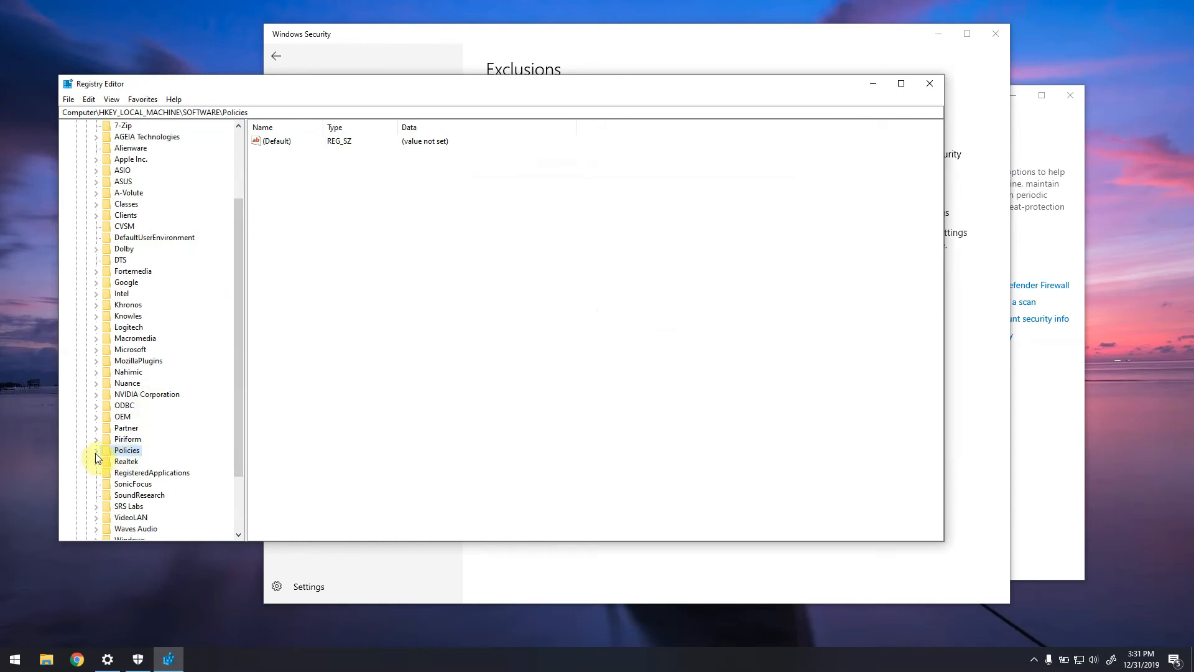
{"action": "left_click", "coordinate": [95, 451]}
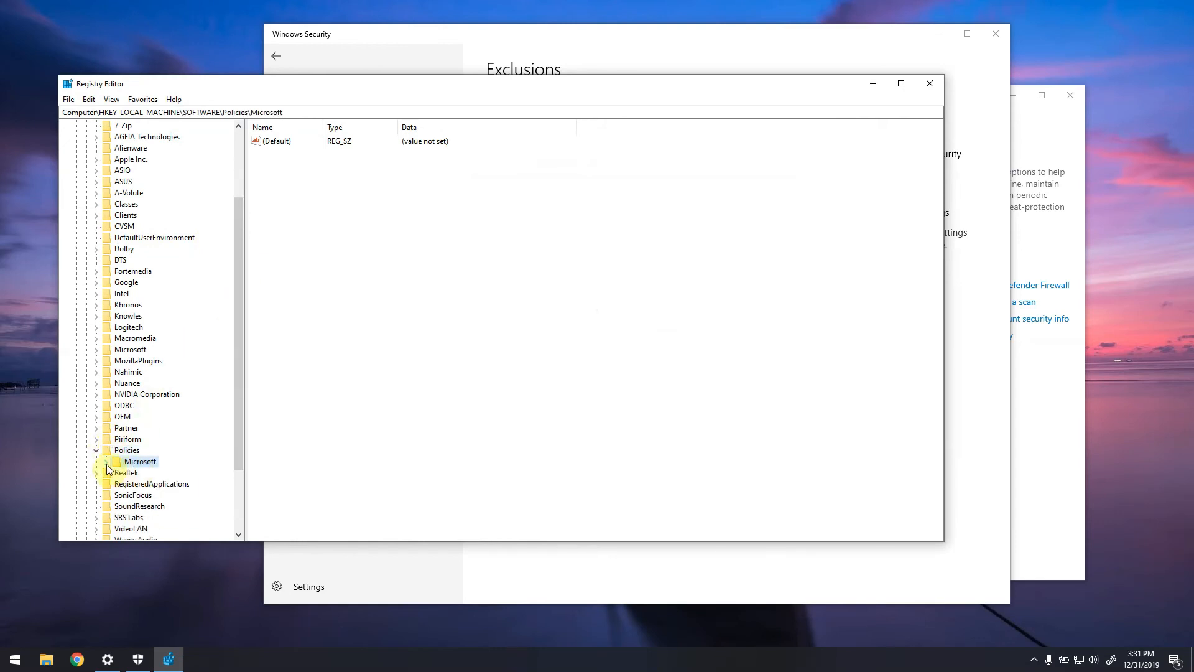
{"action": "left_click", "coordinate": [107, 461]}
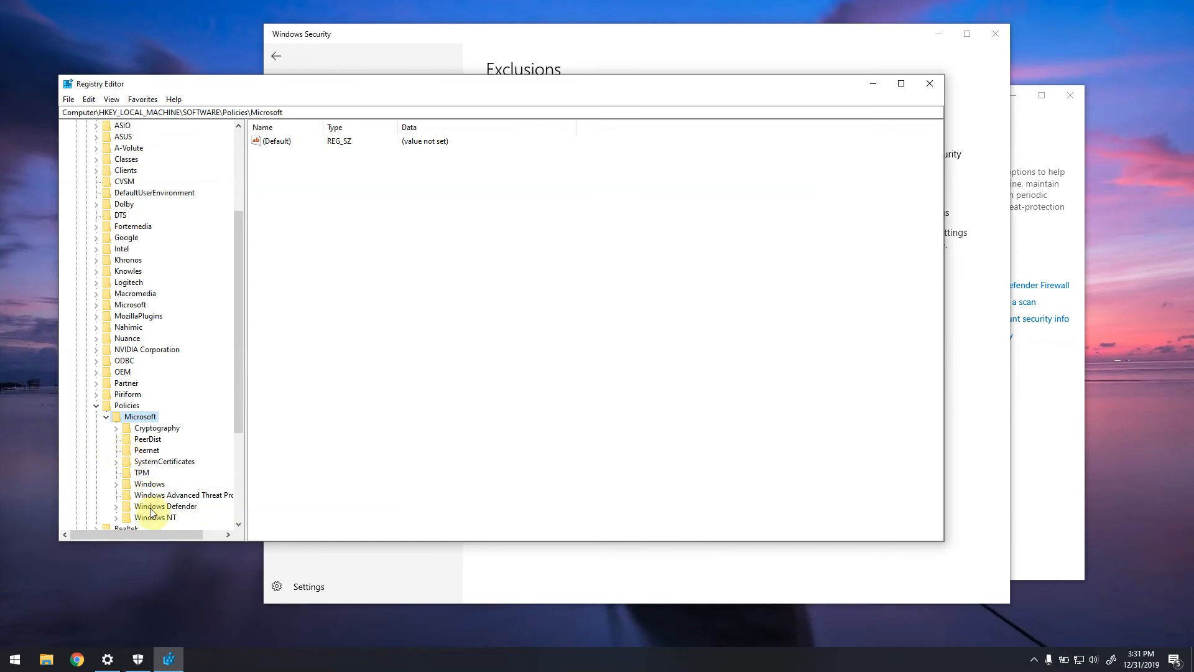
{"action": "left_click", "coordinate": [116, 505]}
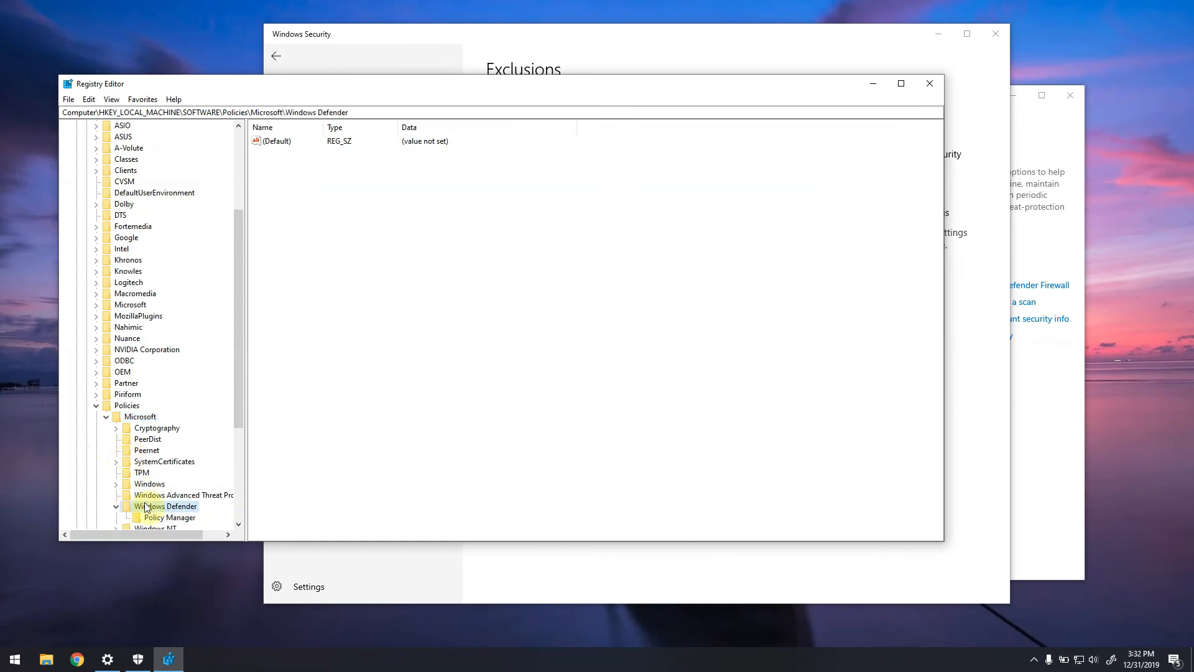
{"action": "left_click", "coordinate": [166, 506]}
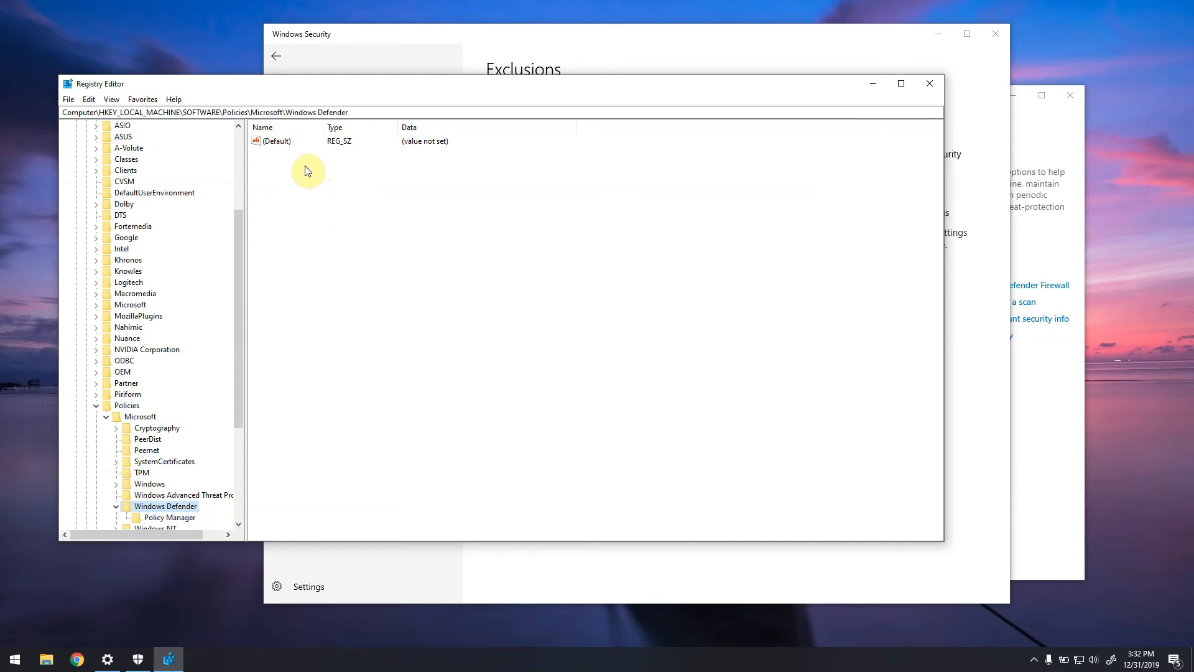
Create a new DWORD (32-bit) value named DisableAntiSpyware in the Windows Defender key
{"action": "right_click", "coordinate": [307, 170]}
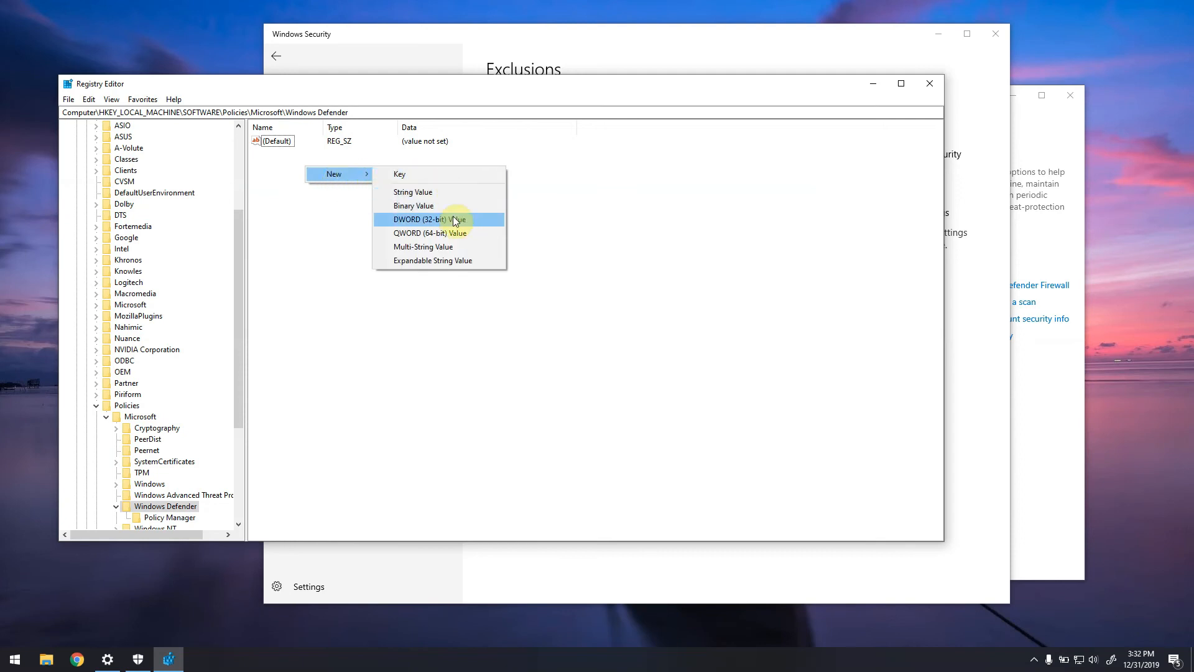
{"action": "left_click", "coordinate": [429, 219]}
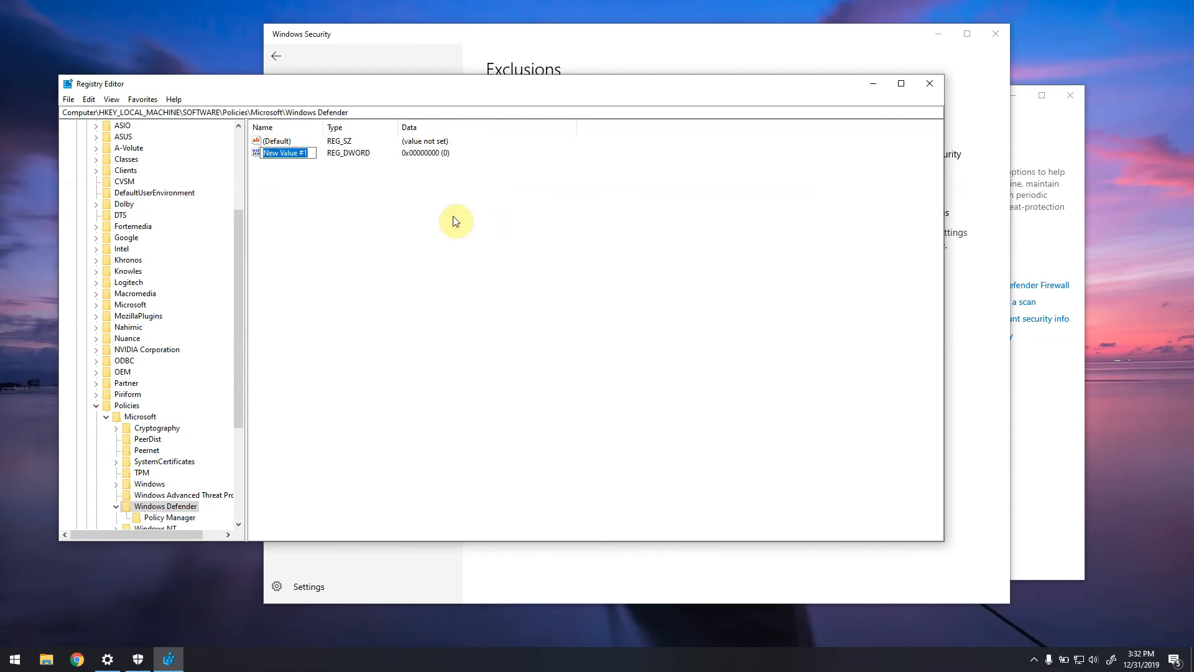
{"action": "type", "text": "DisableAntiSpyware"}
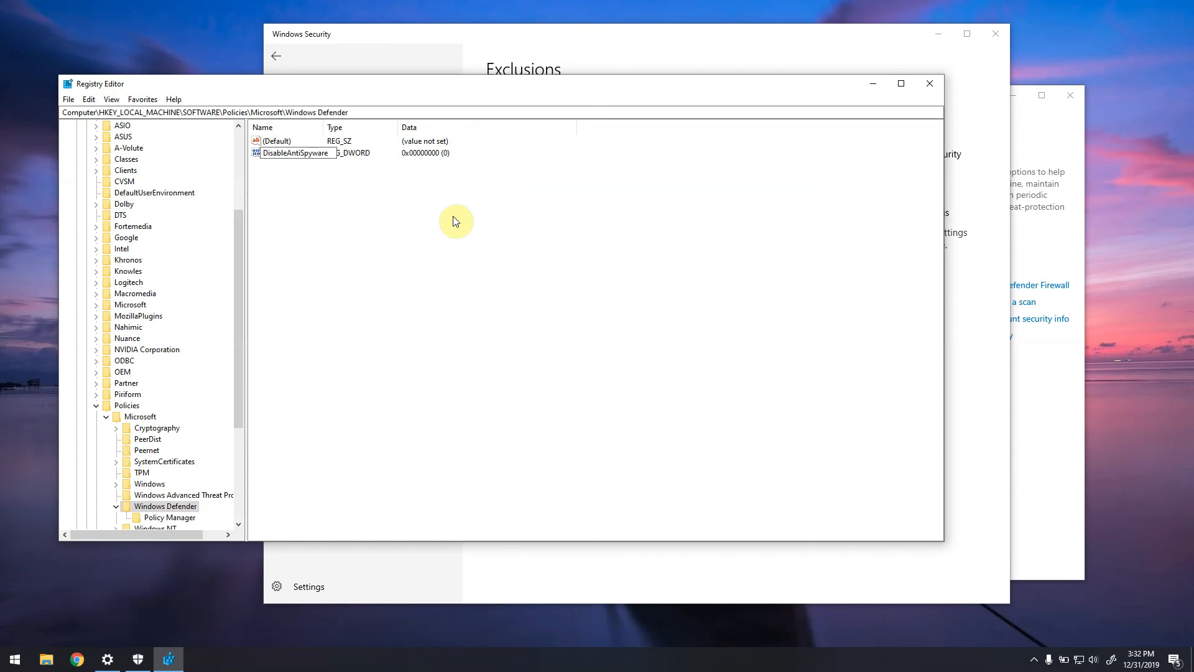
{"action": "left_click", "coordinate": [289, 152]}
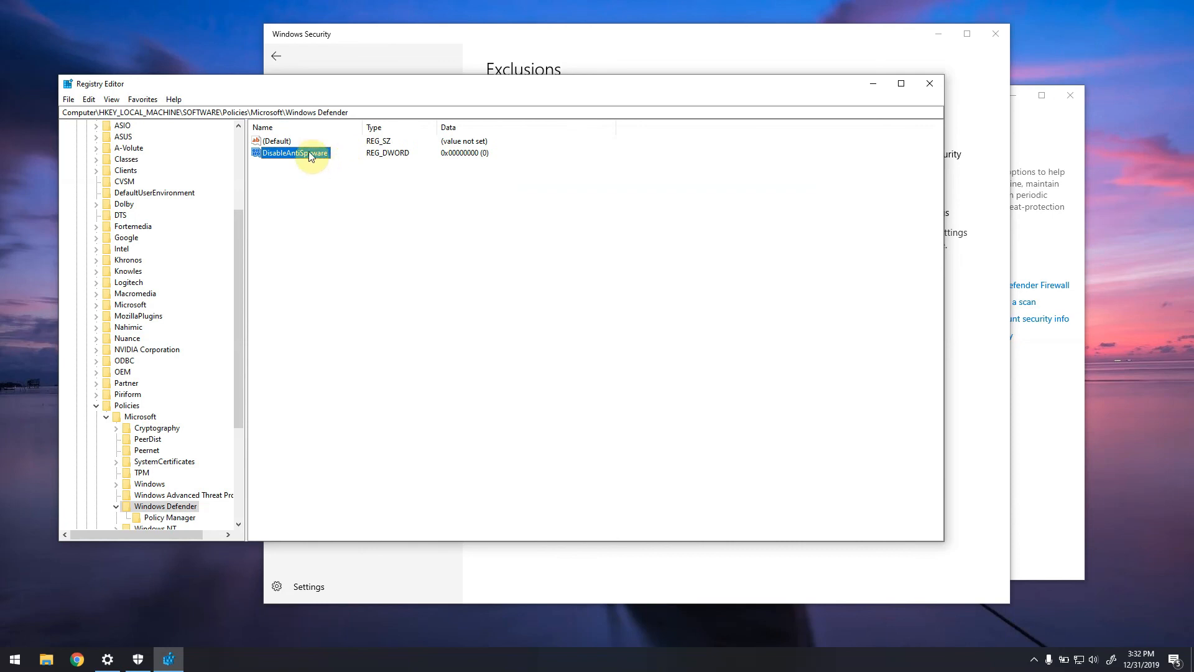
Set DisableAntiSpyware's value data to 1
{"action": "double_click", "coordinate": [292, 152]}
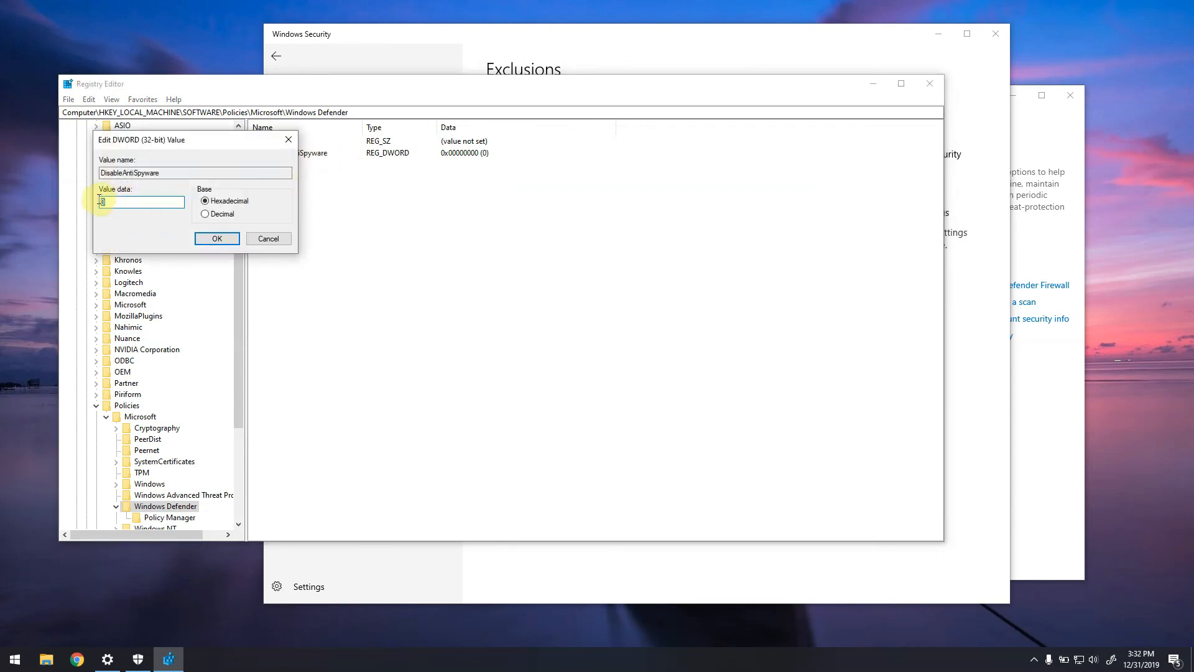
{"action": "type", "text": "1"}
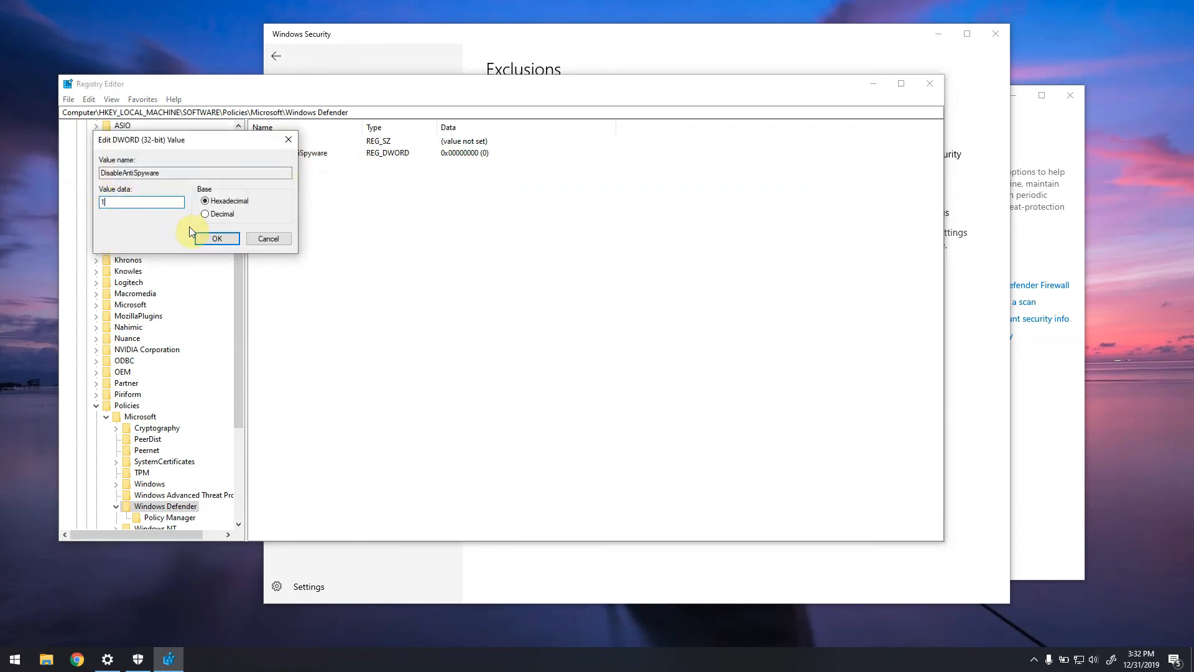
{"action": "left_click", "coordinate": [218, 238]}
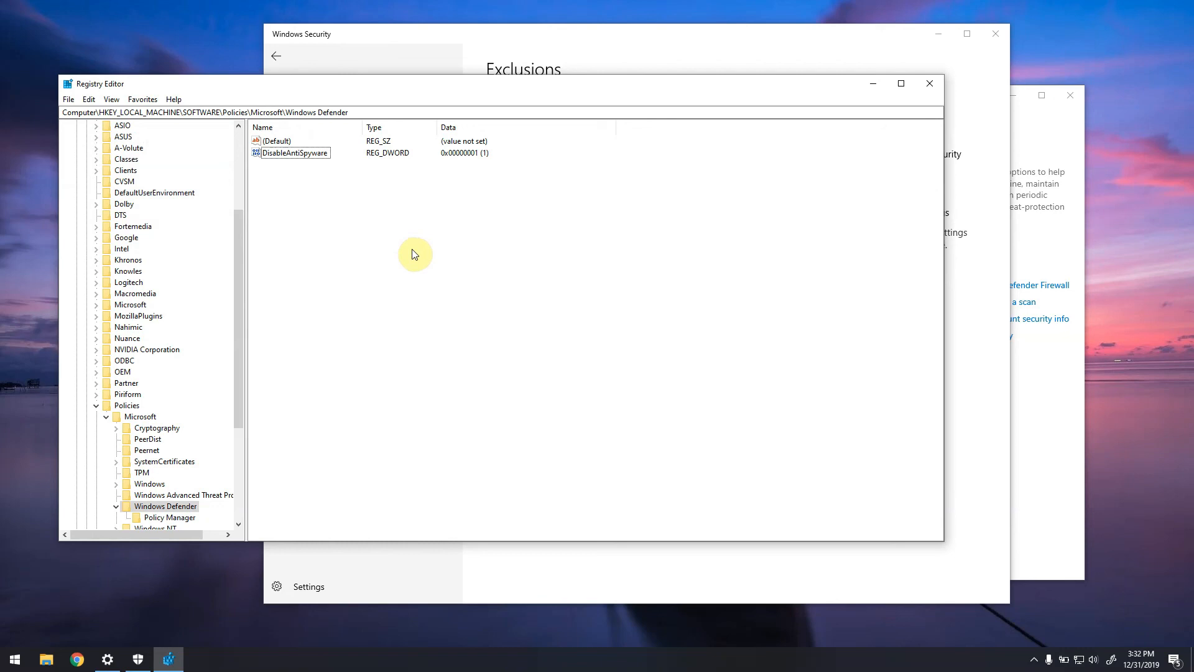
{"action": "mouse_move", "coordinate": [587, 262]}
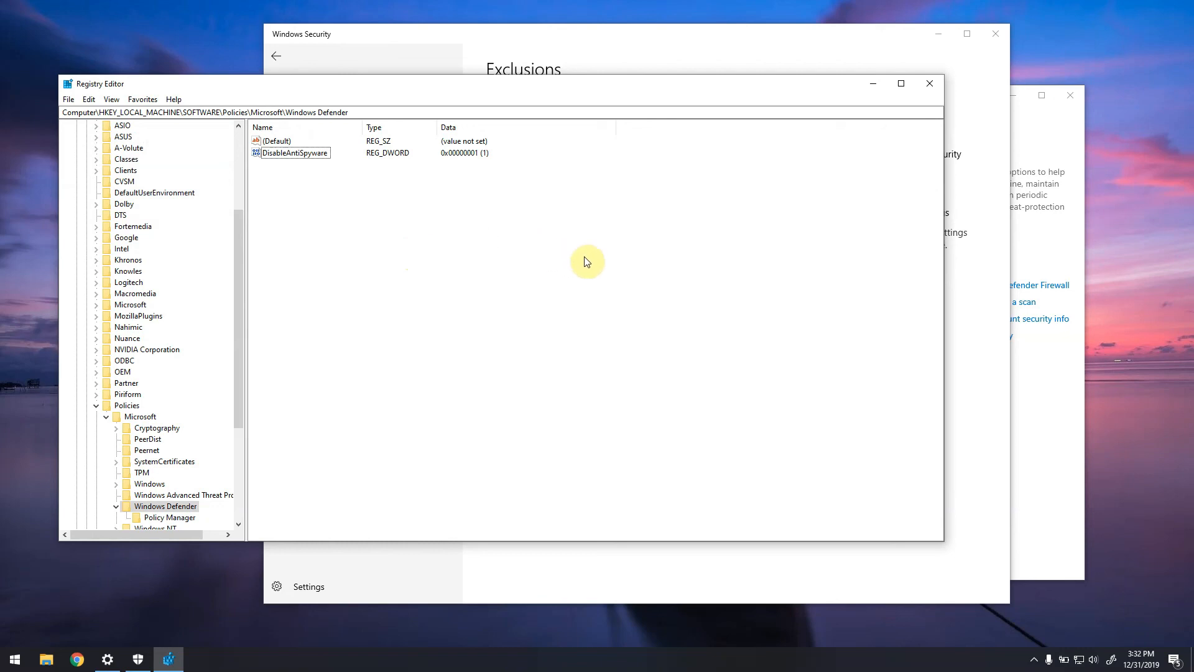